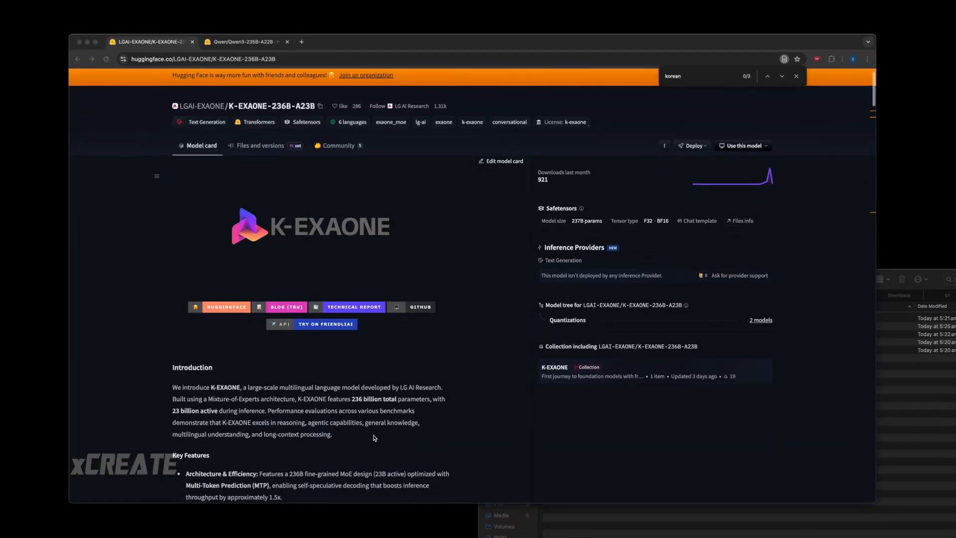
{"action": "scroll", "scroll_direction": "down", "scroll_amount": 3}
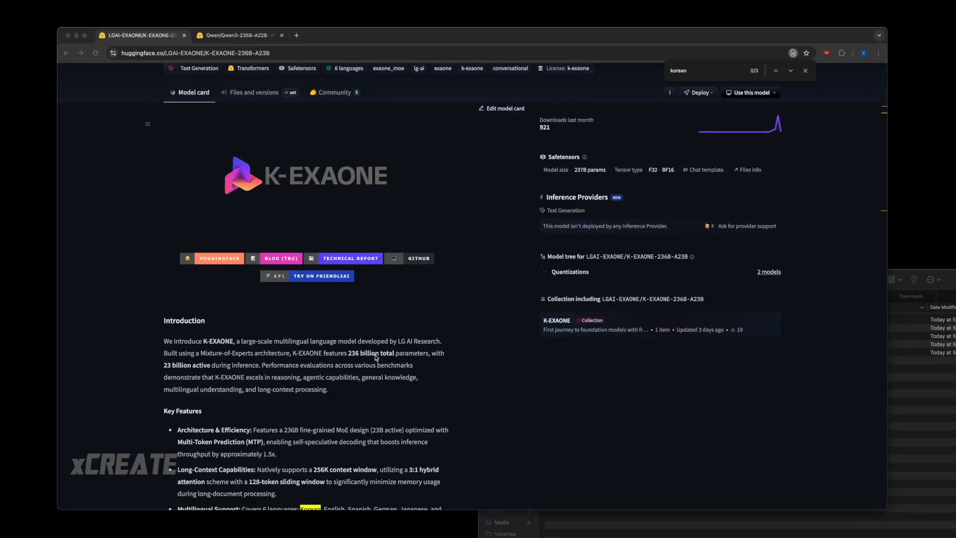